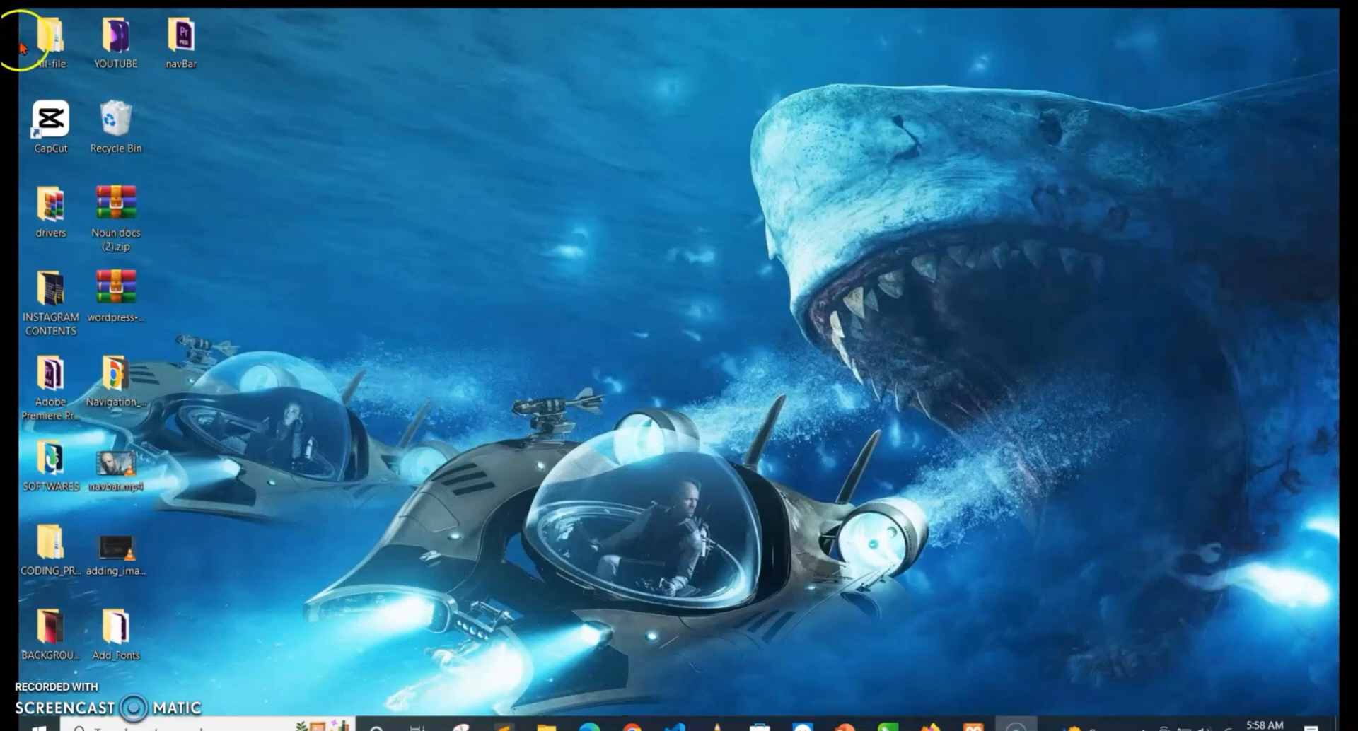
- Launch CapCut from the desktop shortcut
click(51, 121)
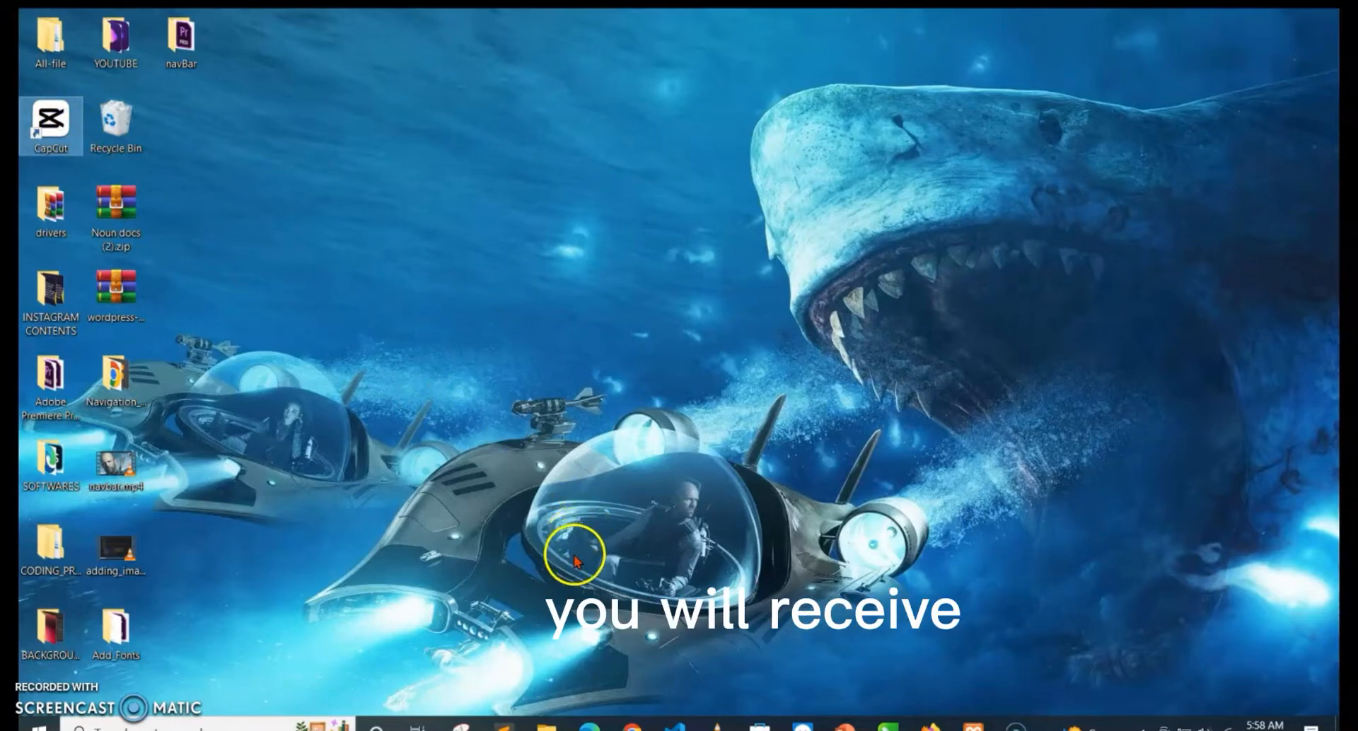
mouse_move(282, 232)
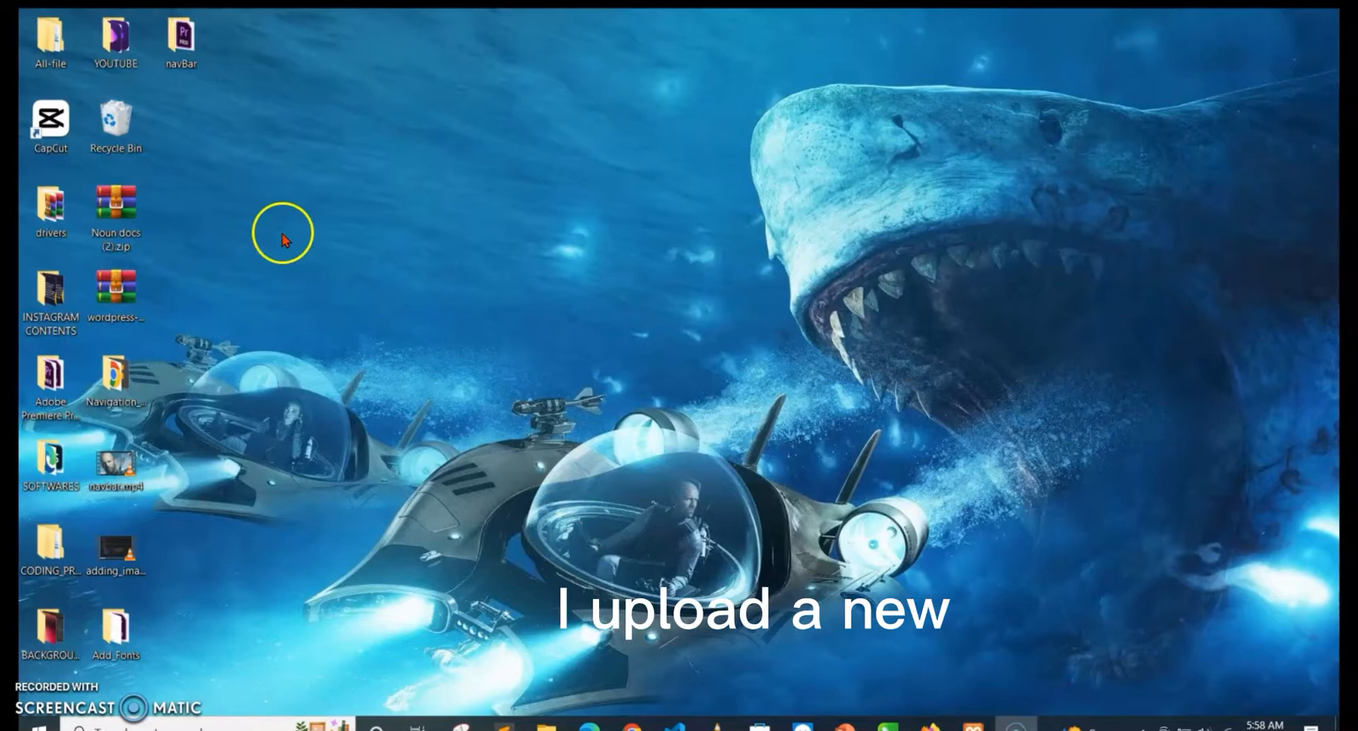
mouse_move(83, 174)
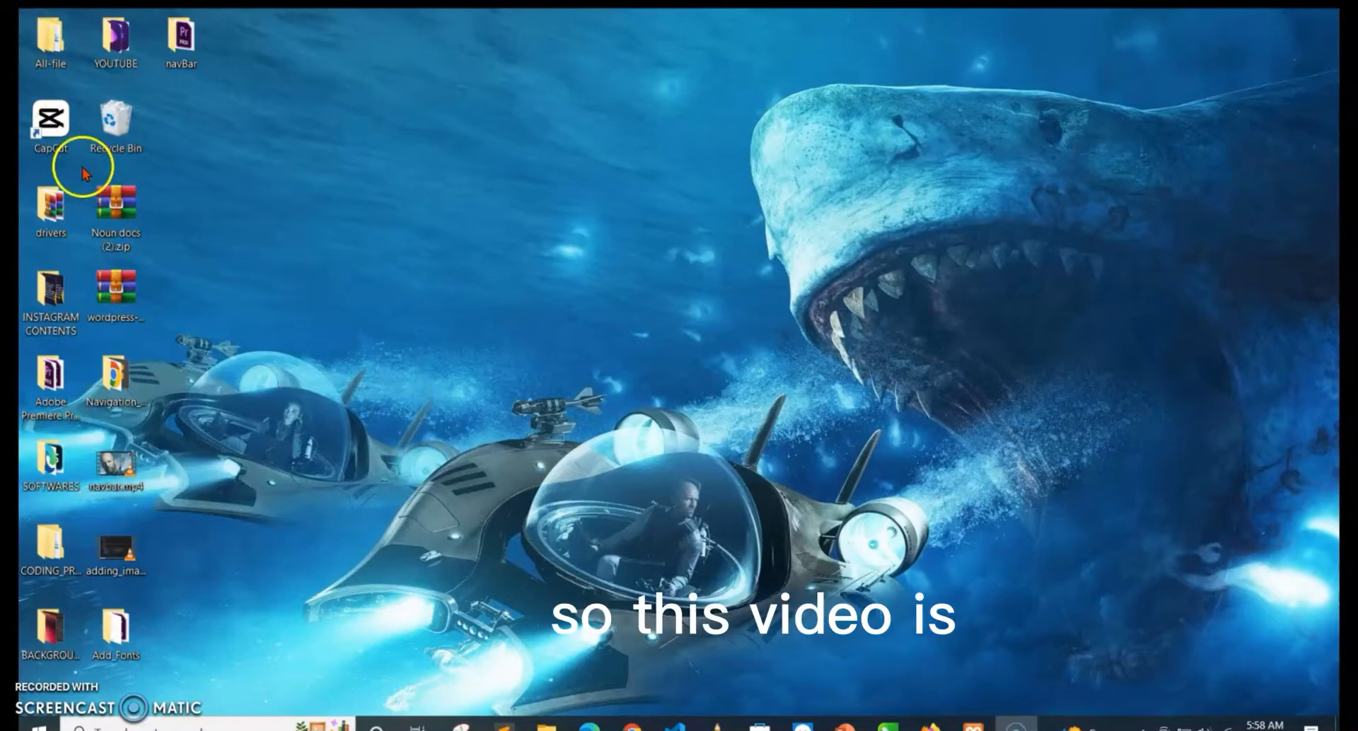
click(51, 122)
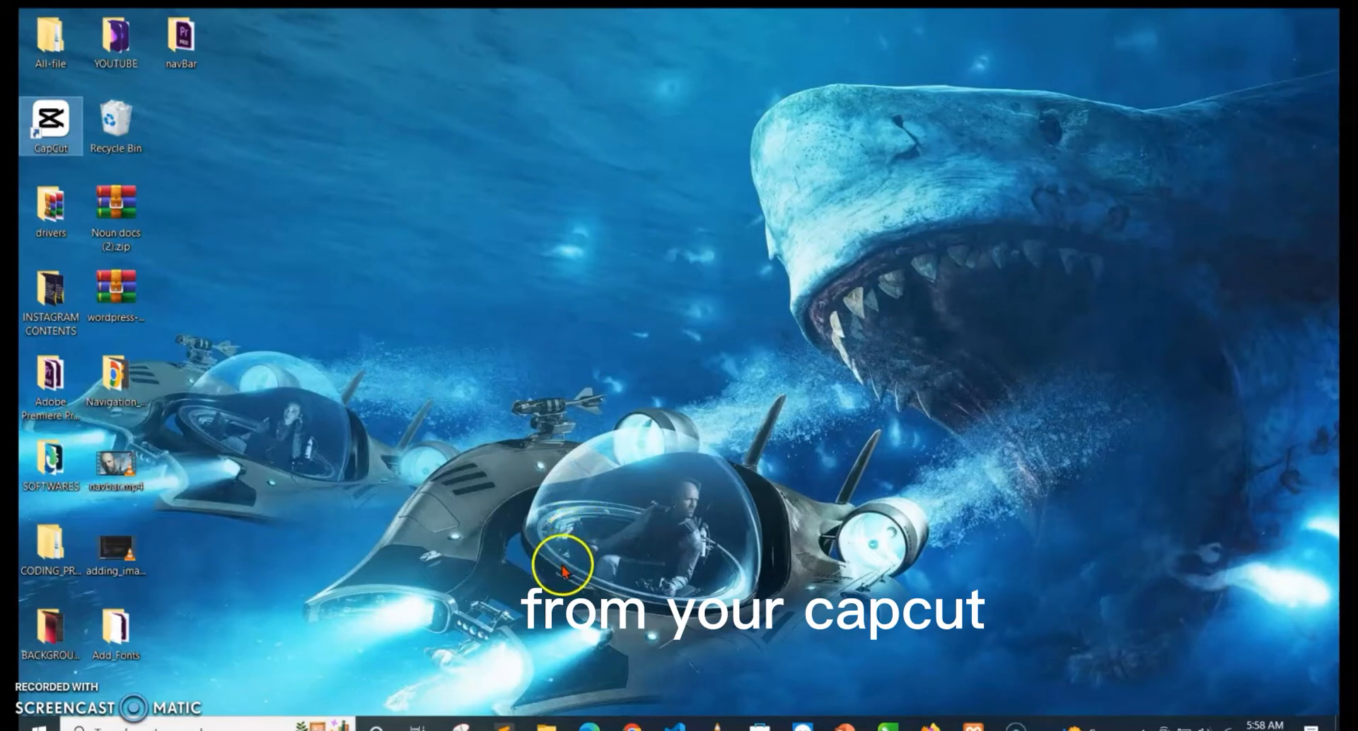
mouse_move(792, 256)
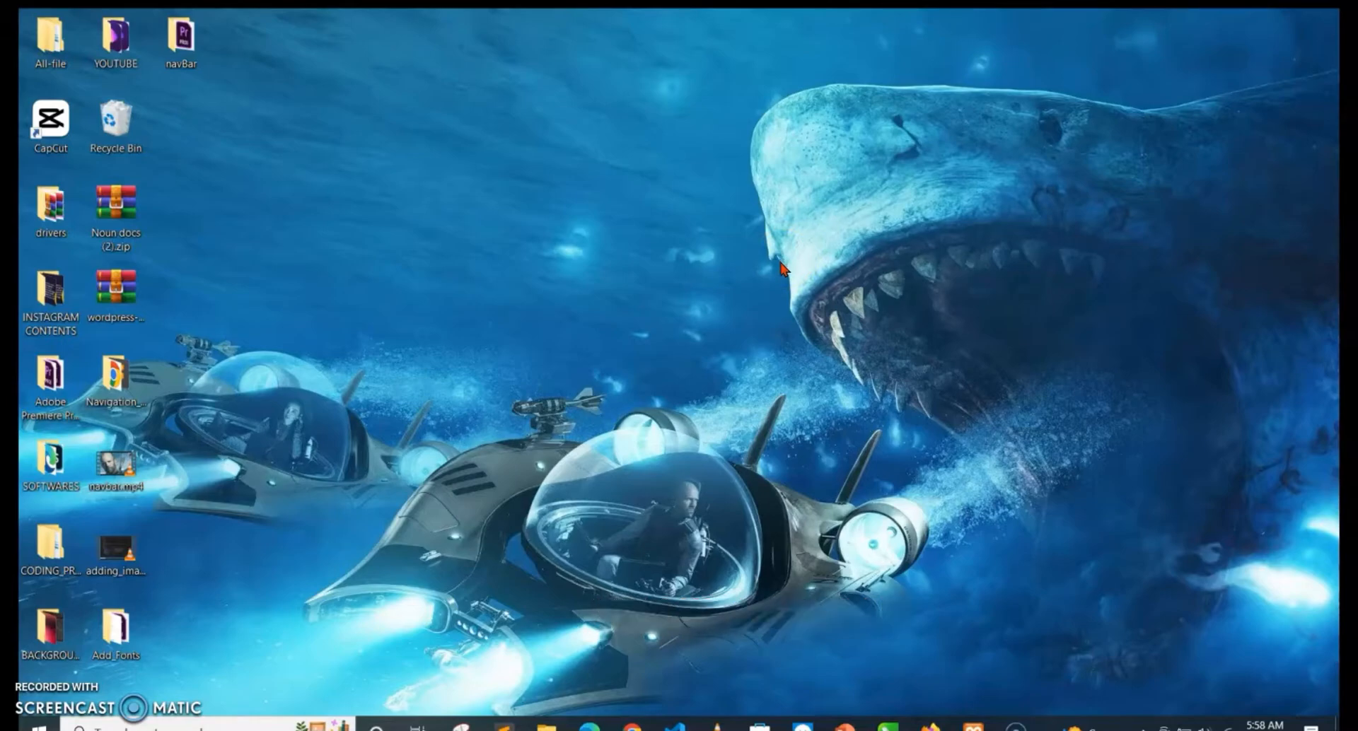
double_click(51, 118)
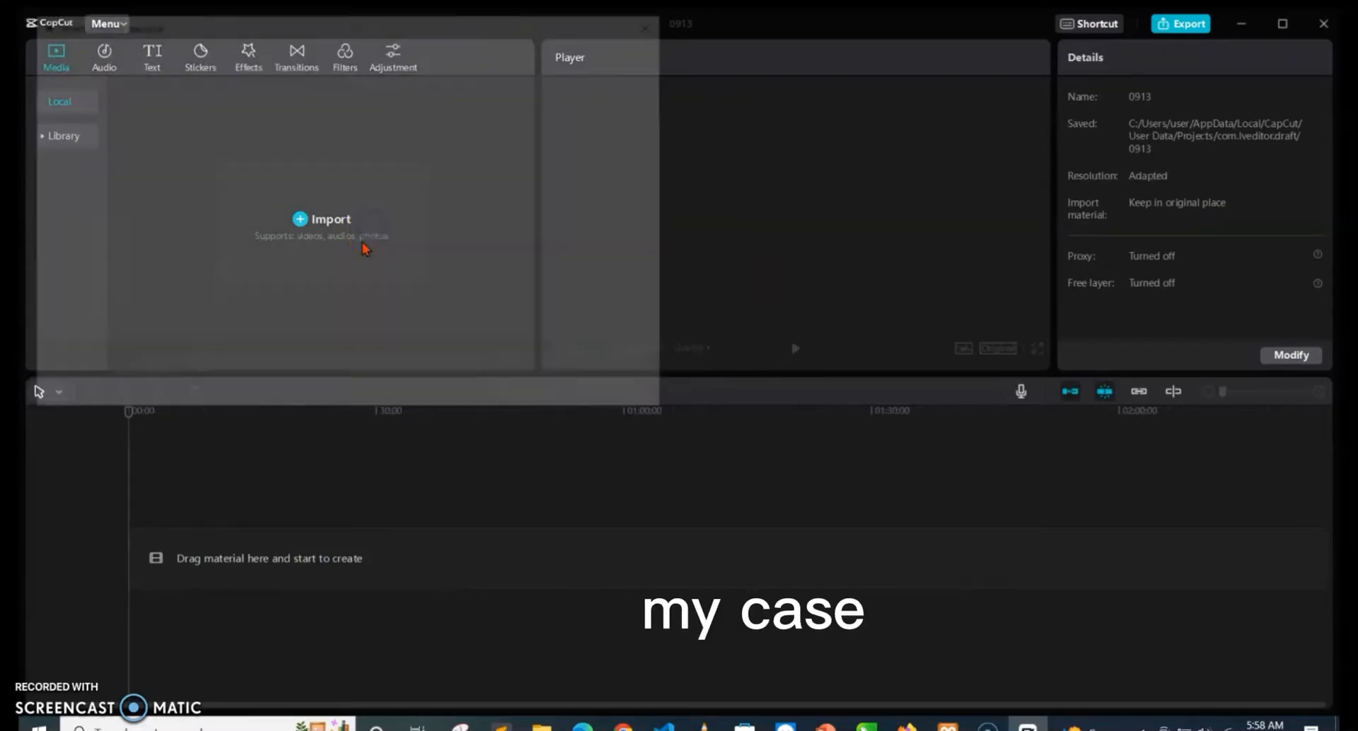
- Import the WhatsApp Image jpeg so it sits as a clip on the timeline
click(321, 218)
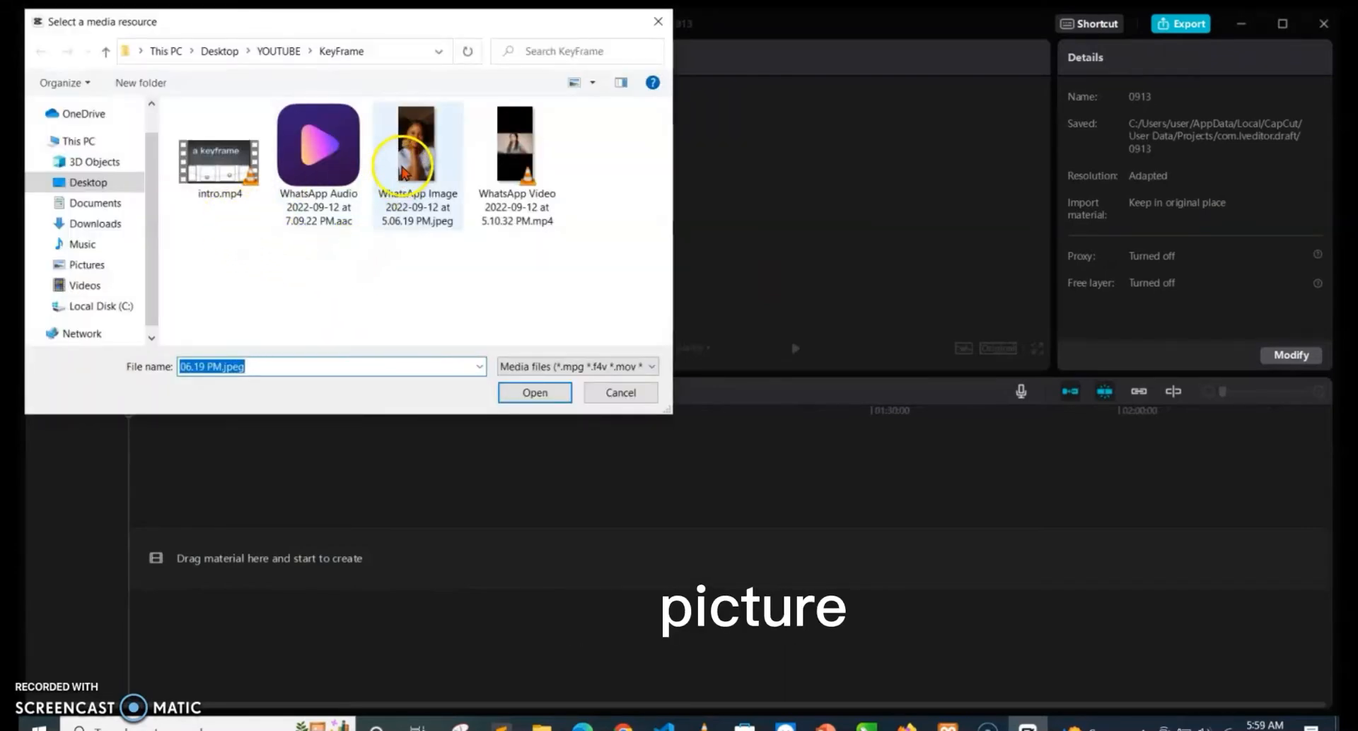
click(417, 143)
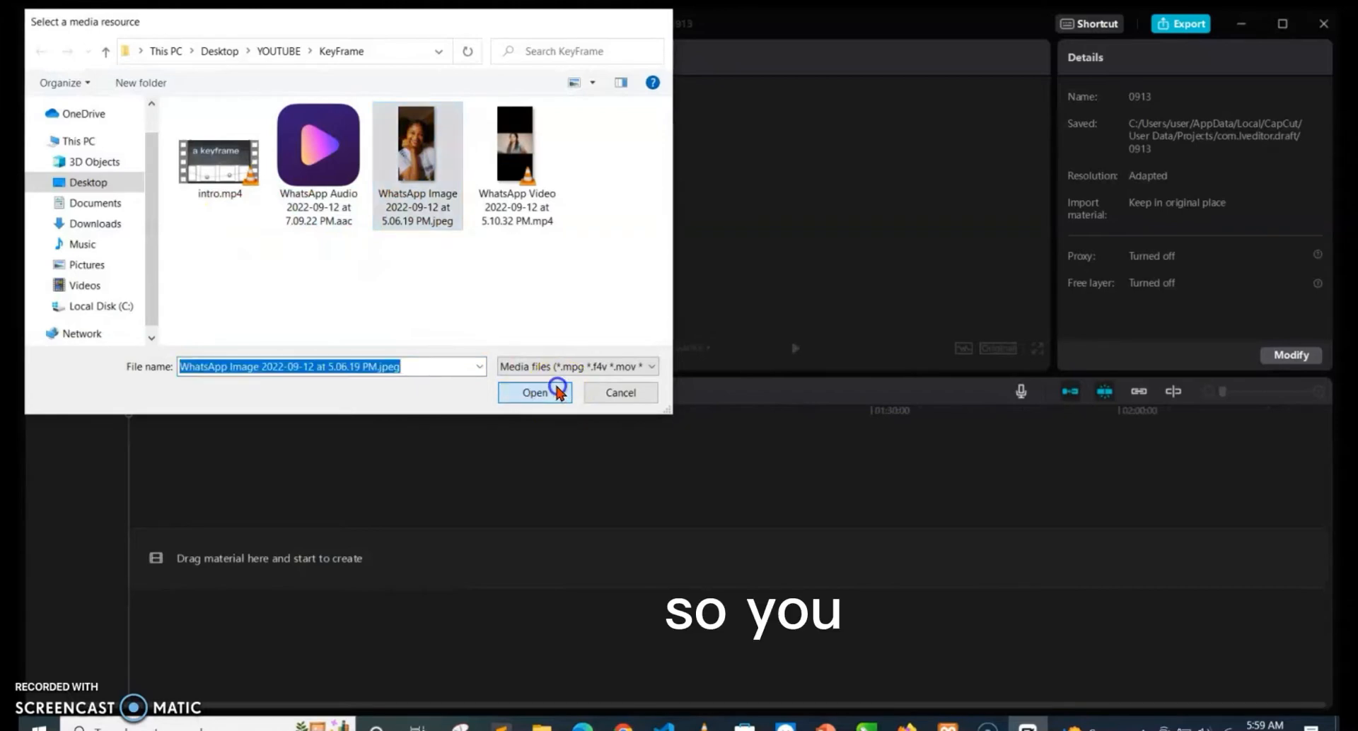
click(534, 391)
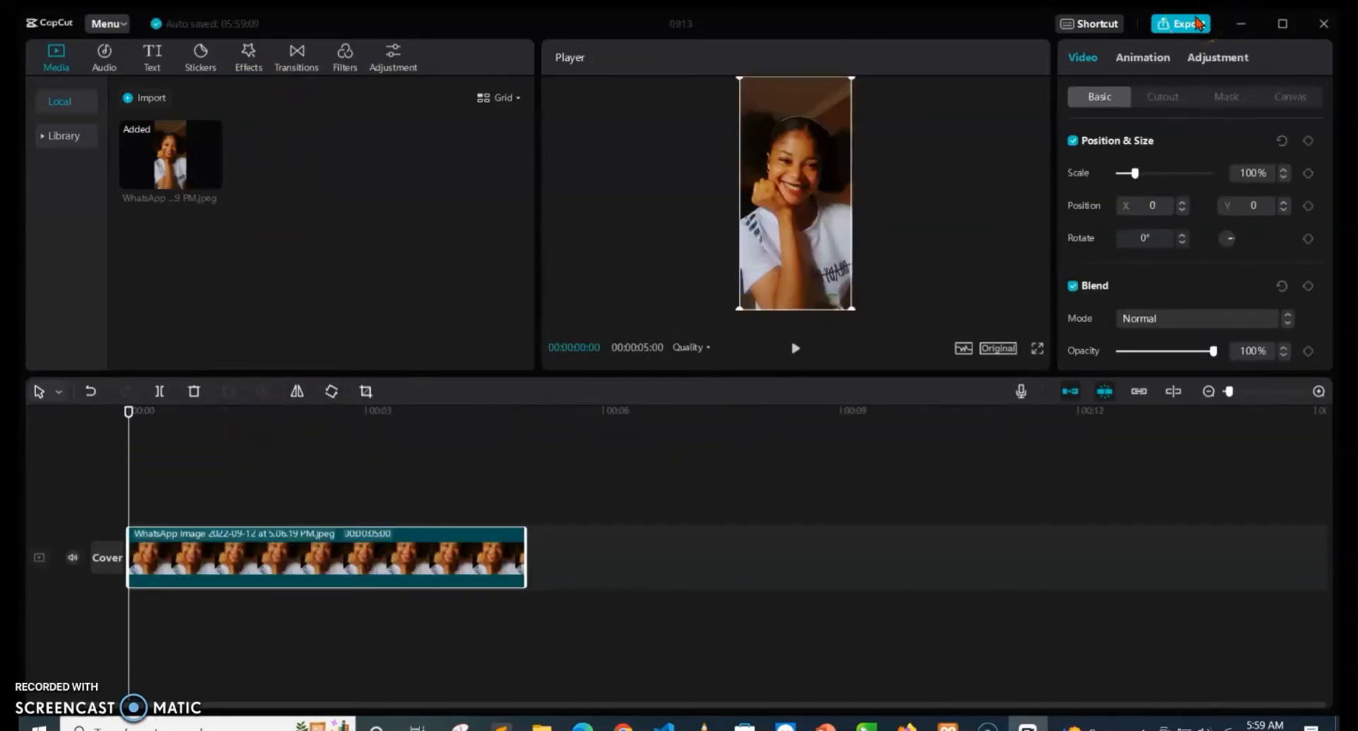
- Bring up the Export dialog for the project
click(1180, 24)
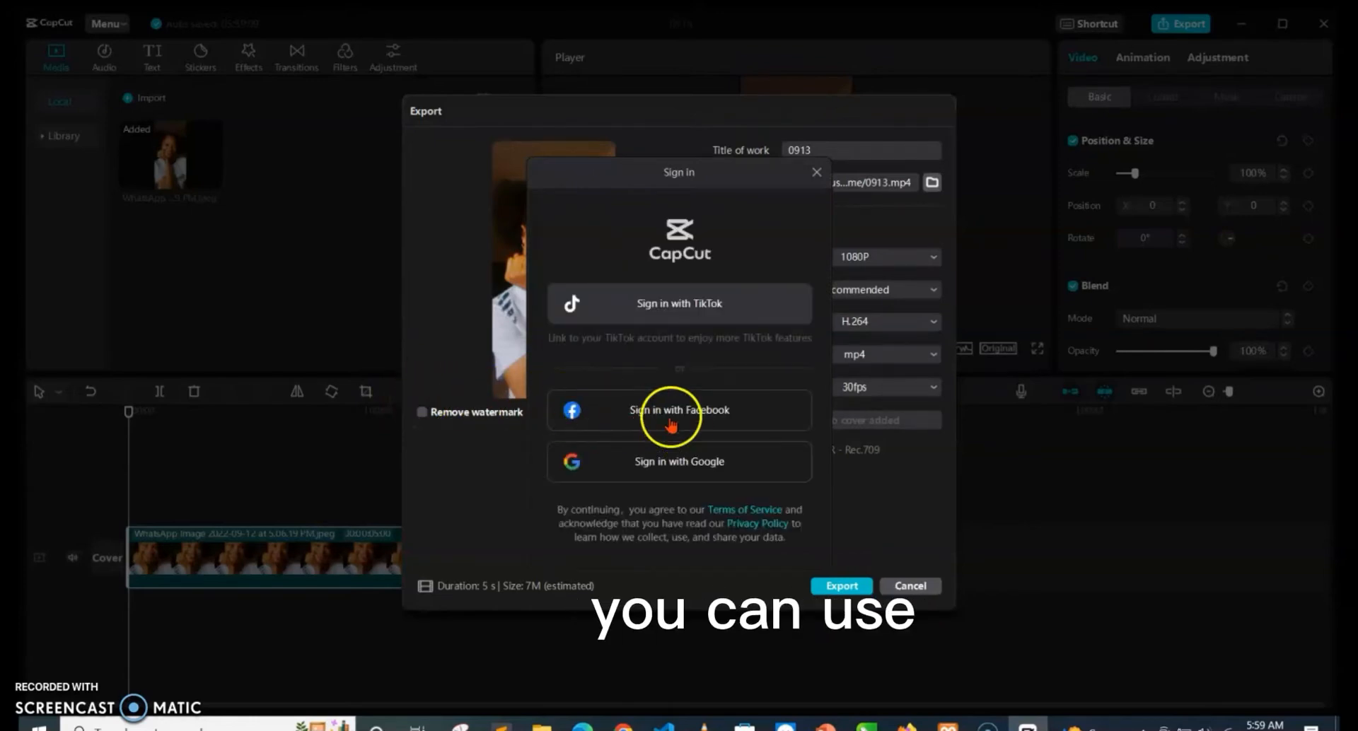
mouse_move(671, 276)
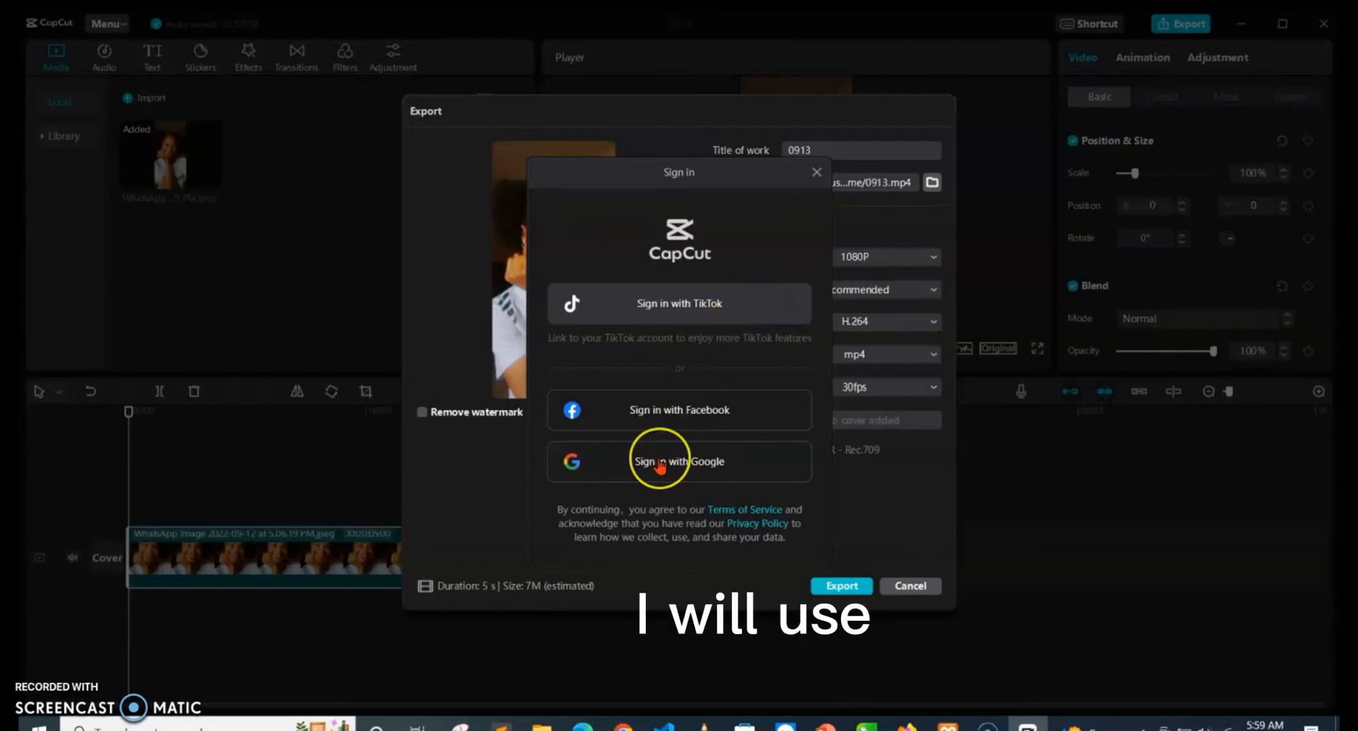
mouse_move(739, 260)
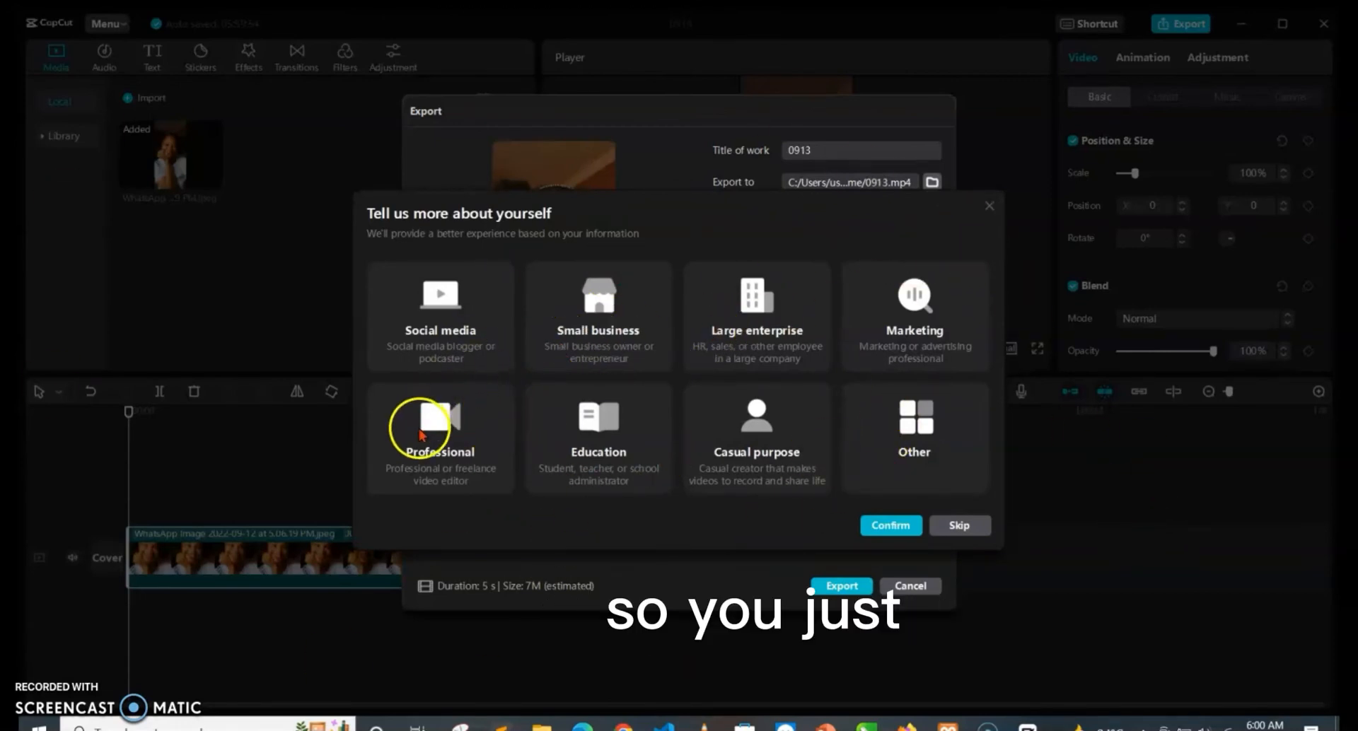
mouse_move(497, 229)
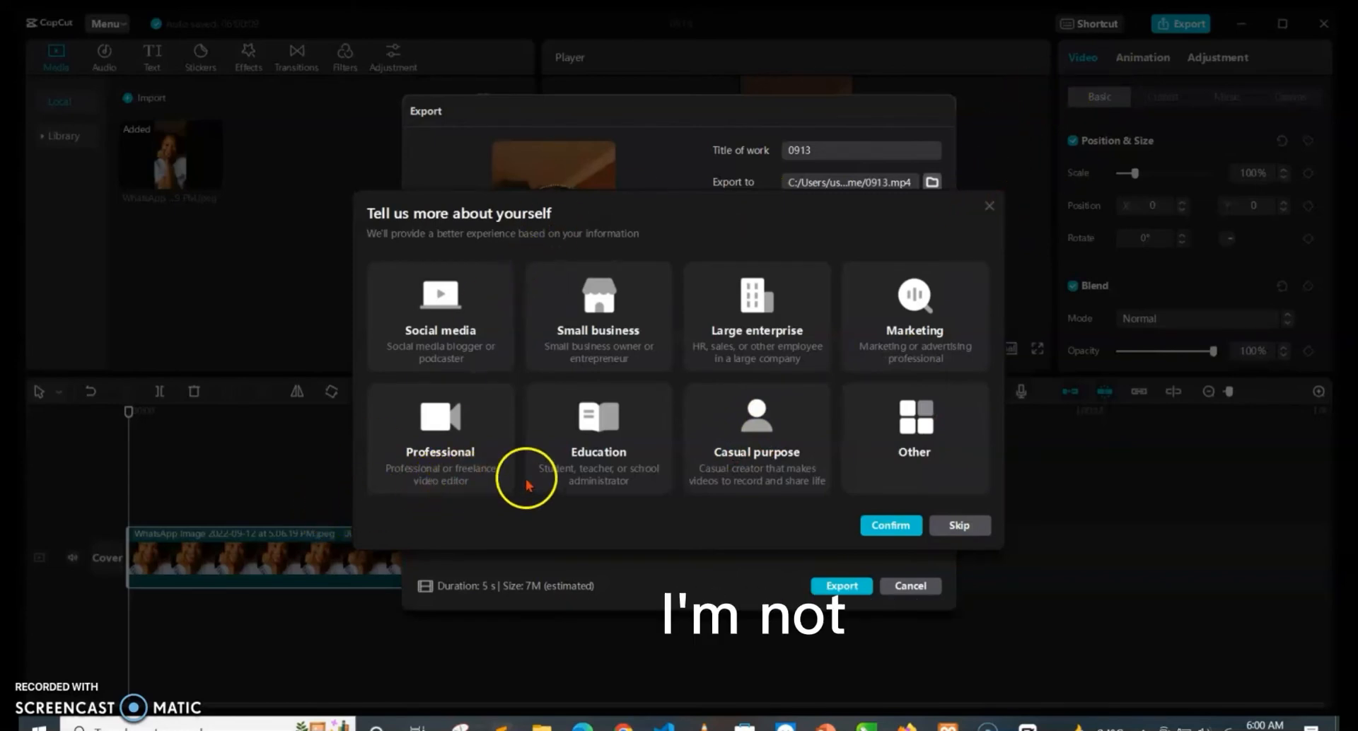
mouse_move(882, 441)
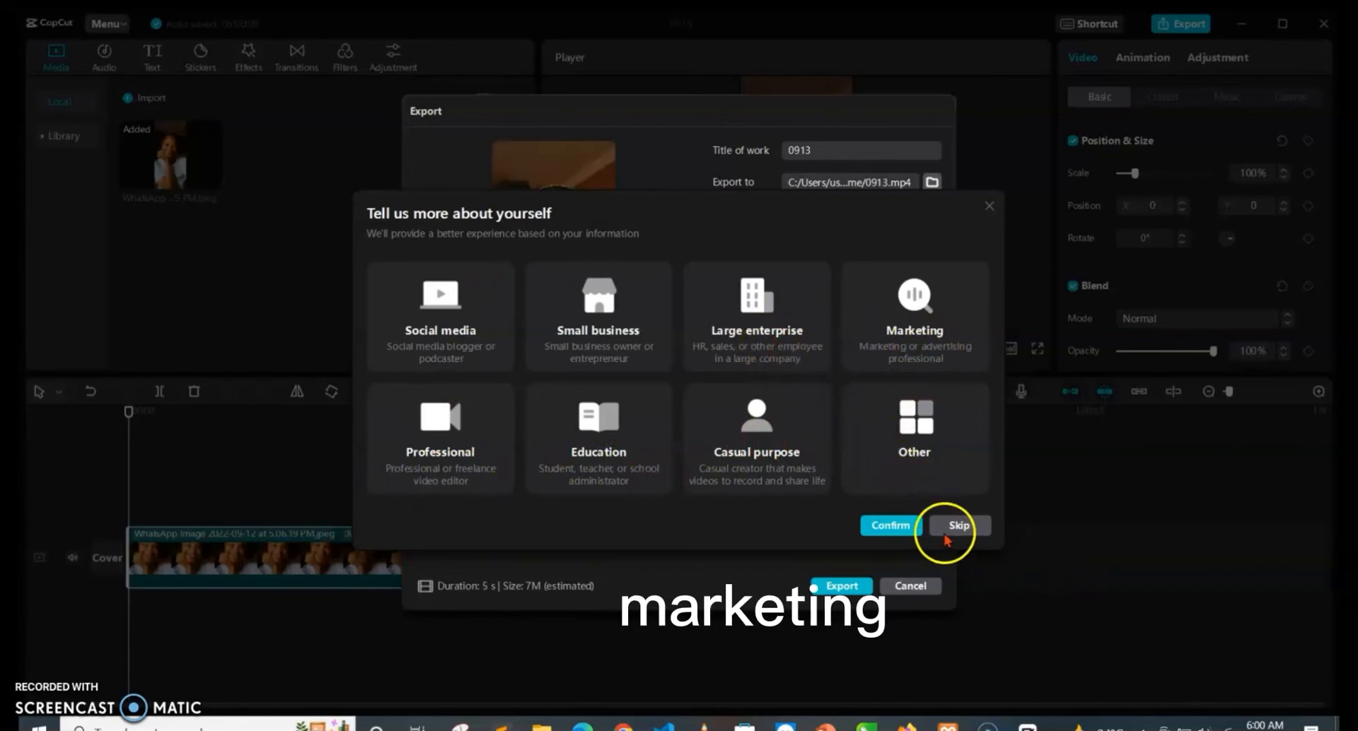
- Skip the 'Tell us more about yourself' questionnaire, leaving Remove watermark ticked
click(958, 531)
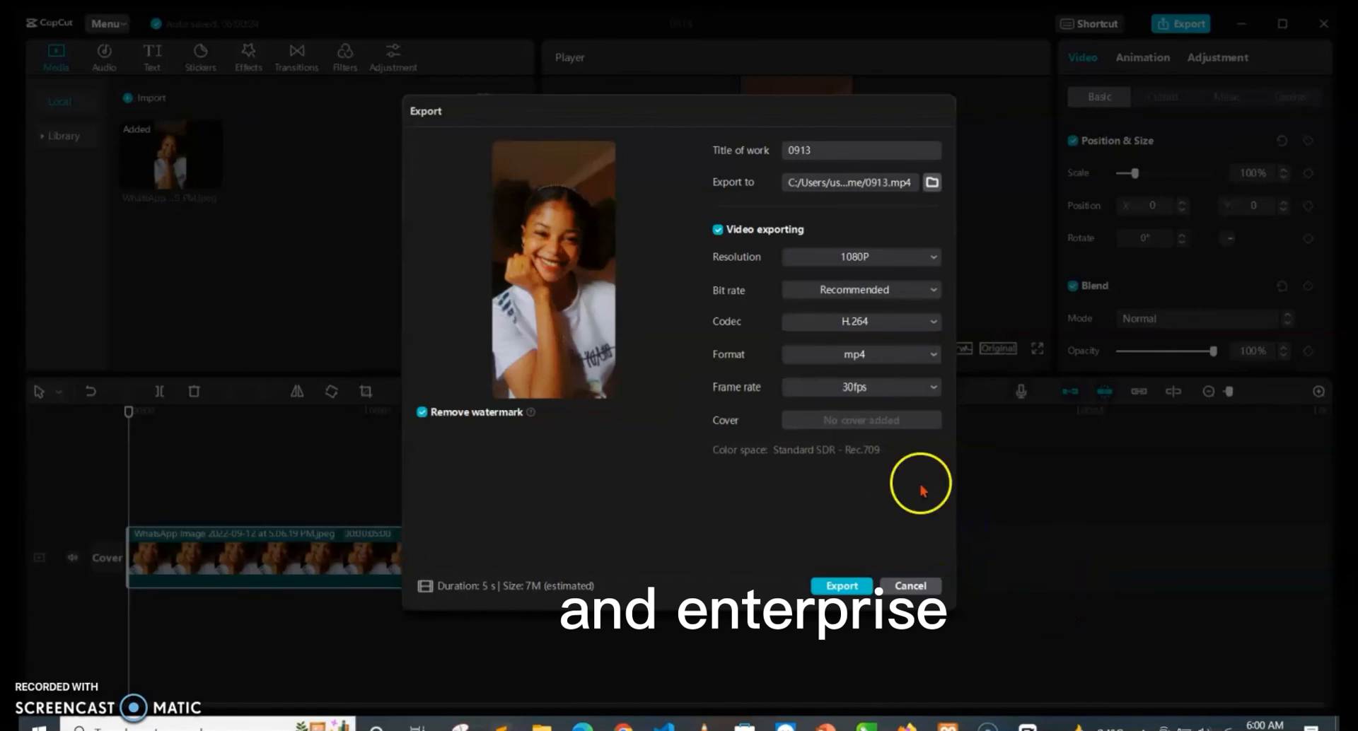
mouse_move(293, 221)
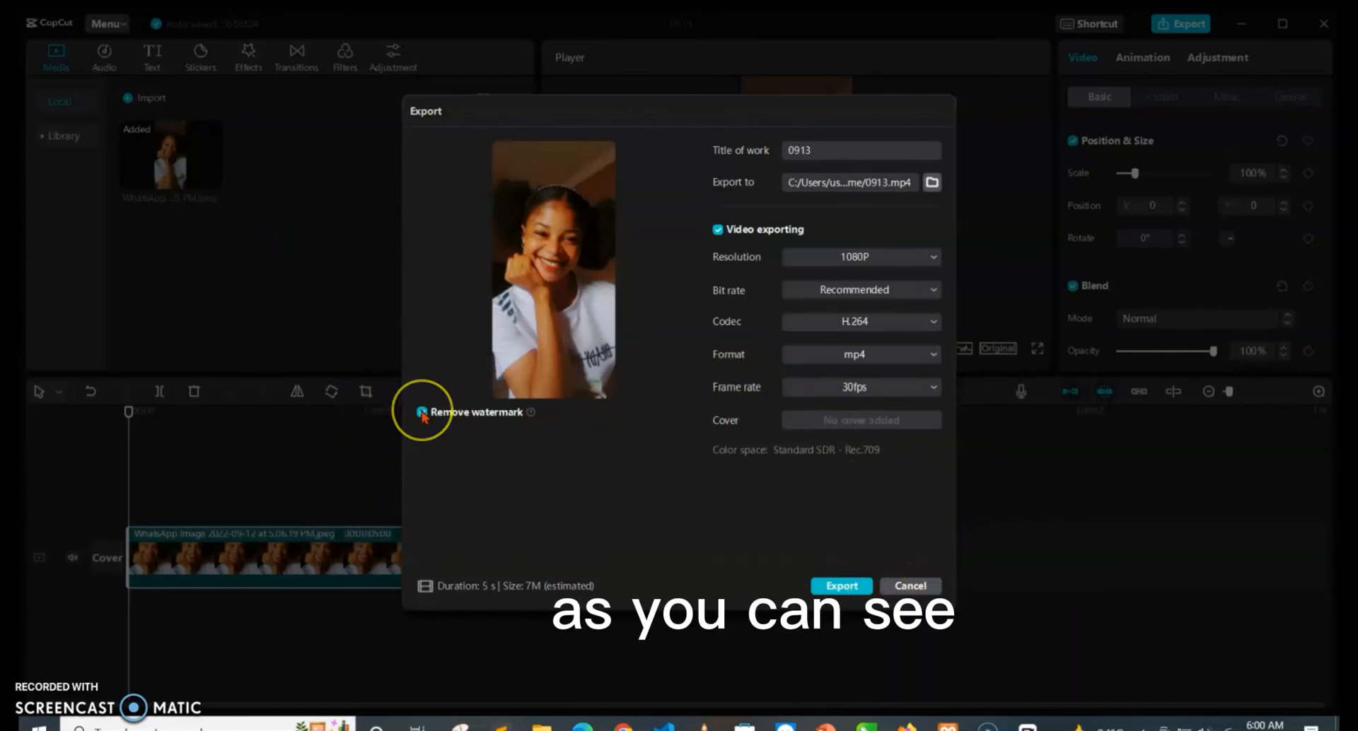
- Cancel the Export dialog and return to the project with the photo clip
click(421, 411)
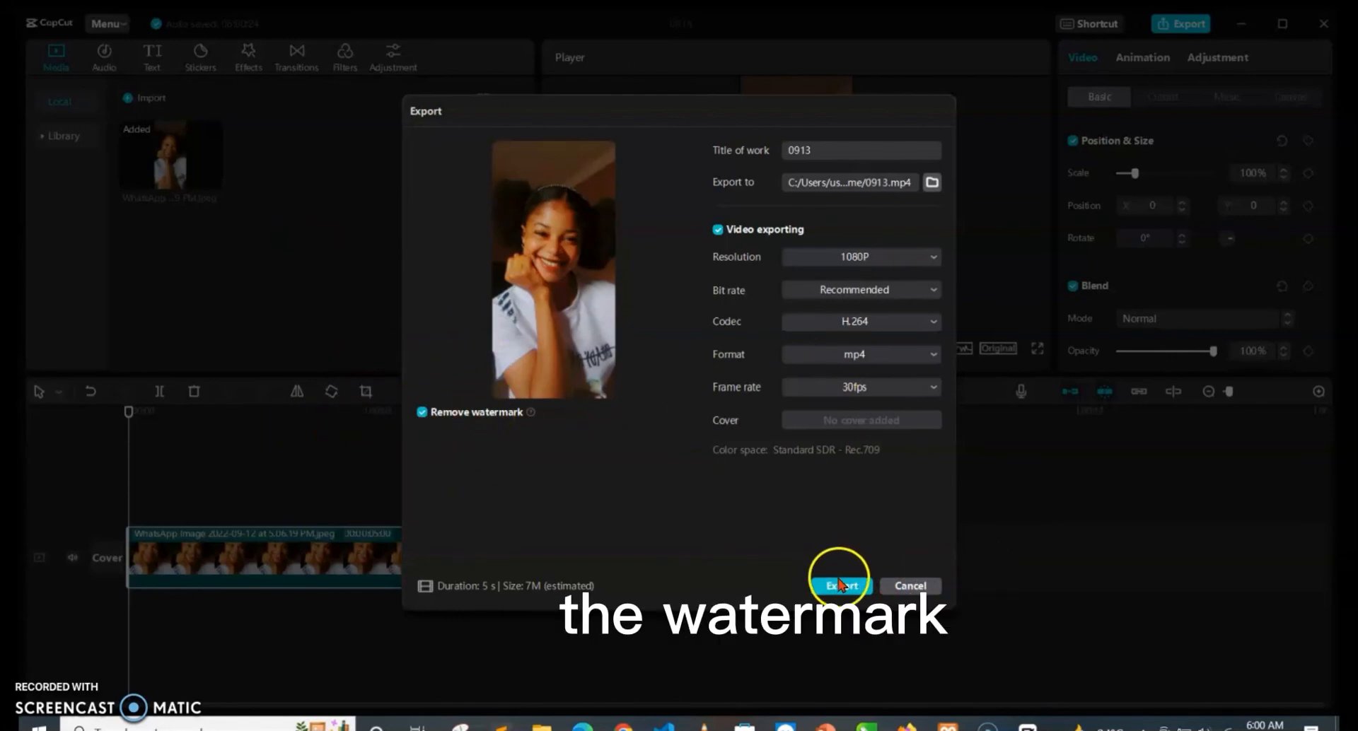
mouse_move(883, 590)
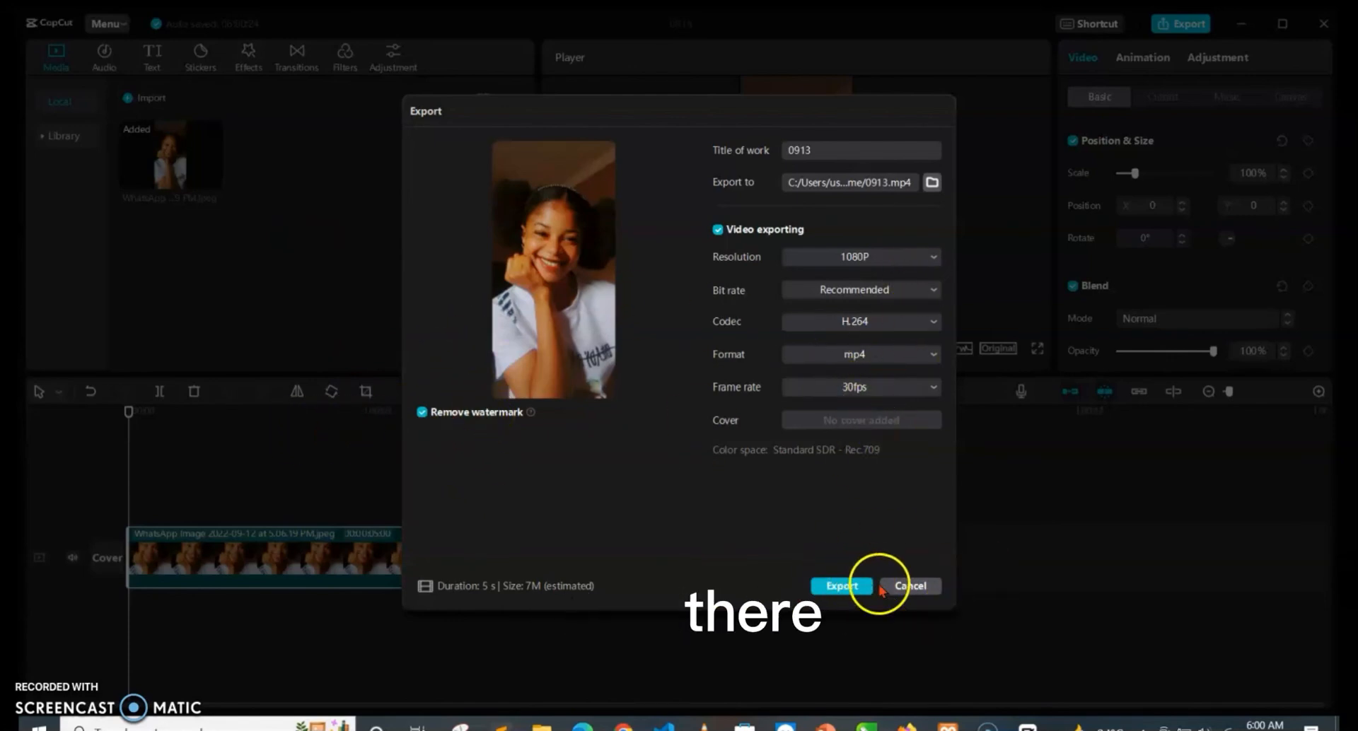
click(909, 585)
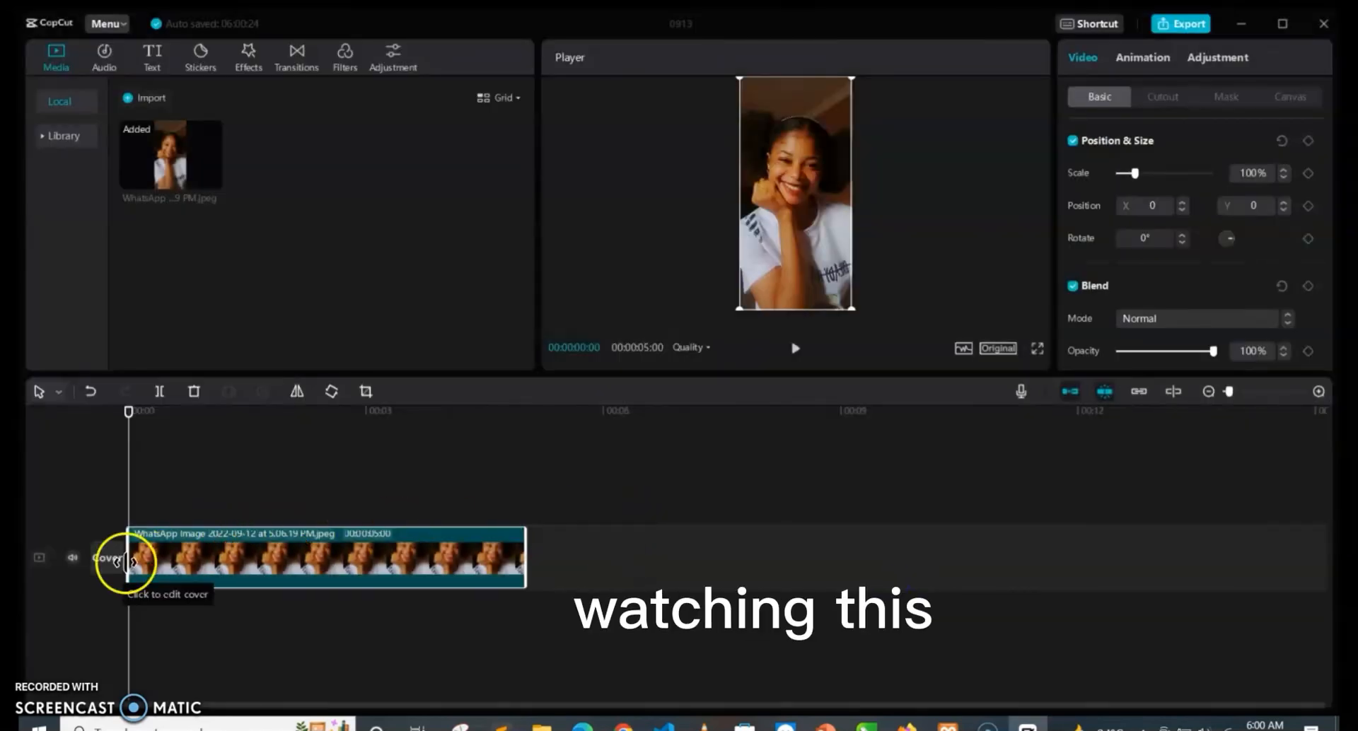